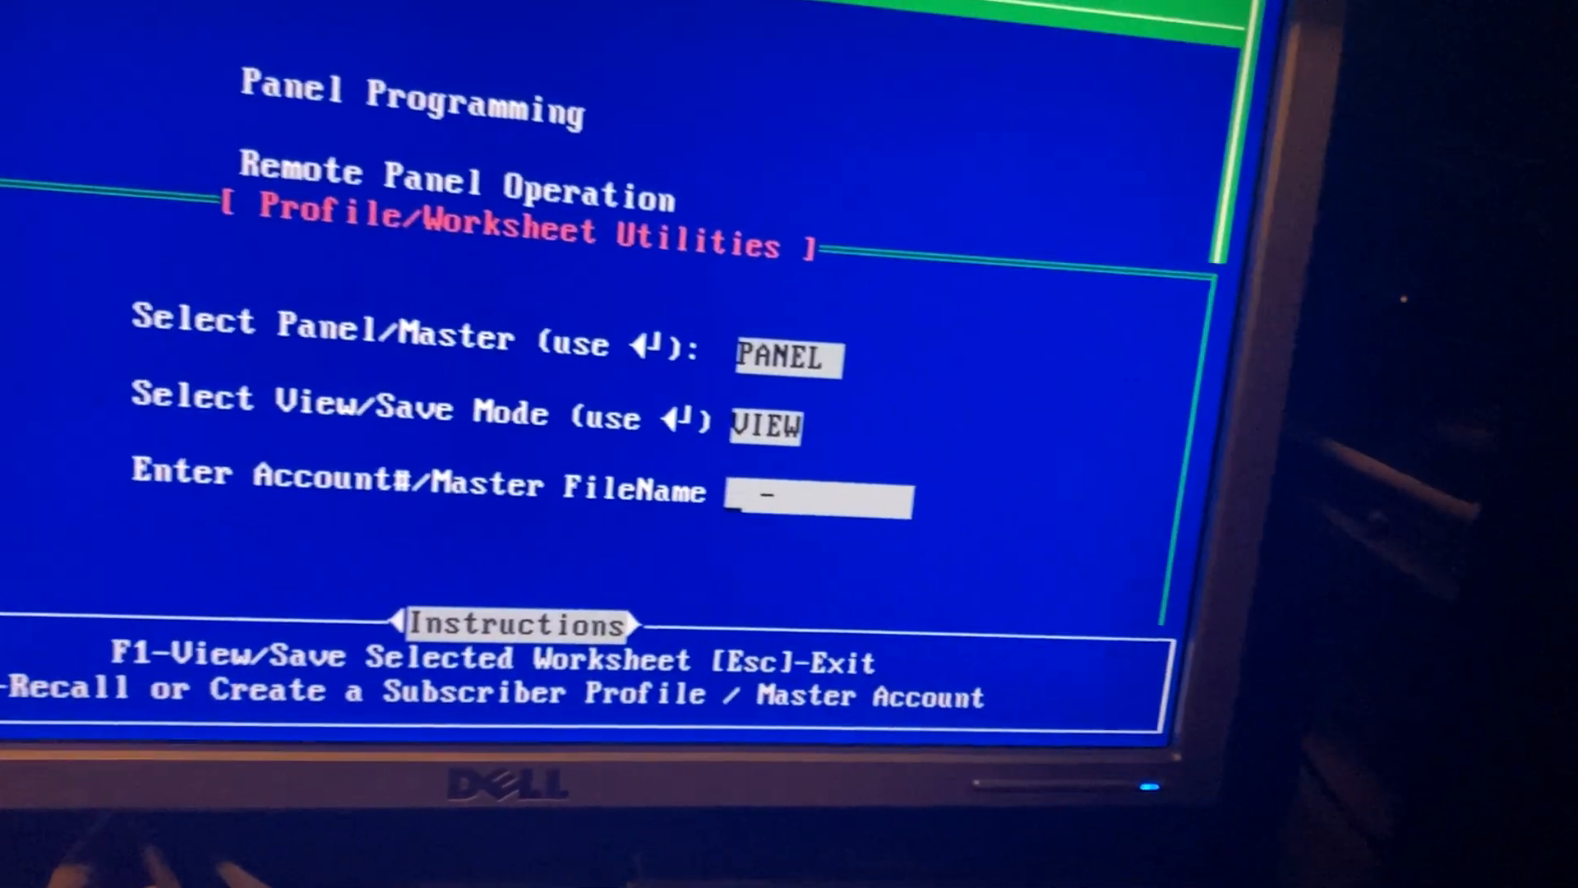
pyautogui.write('01-00')
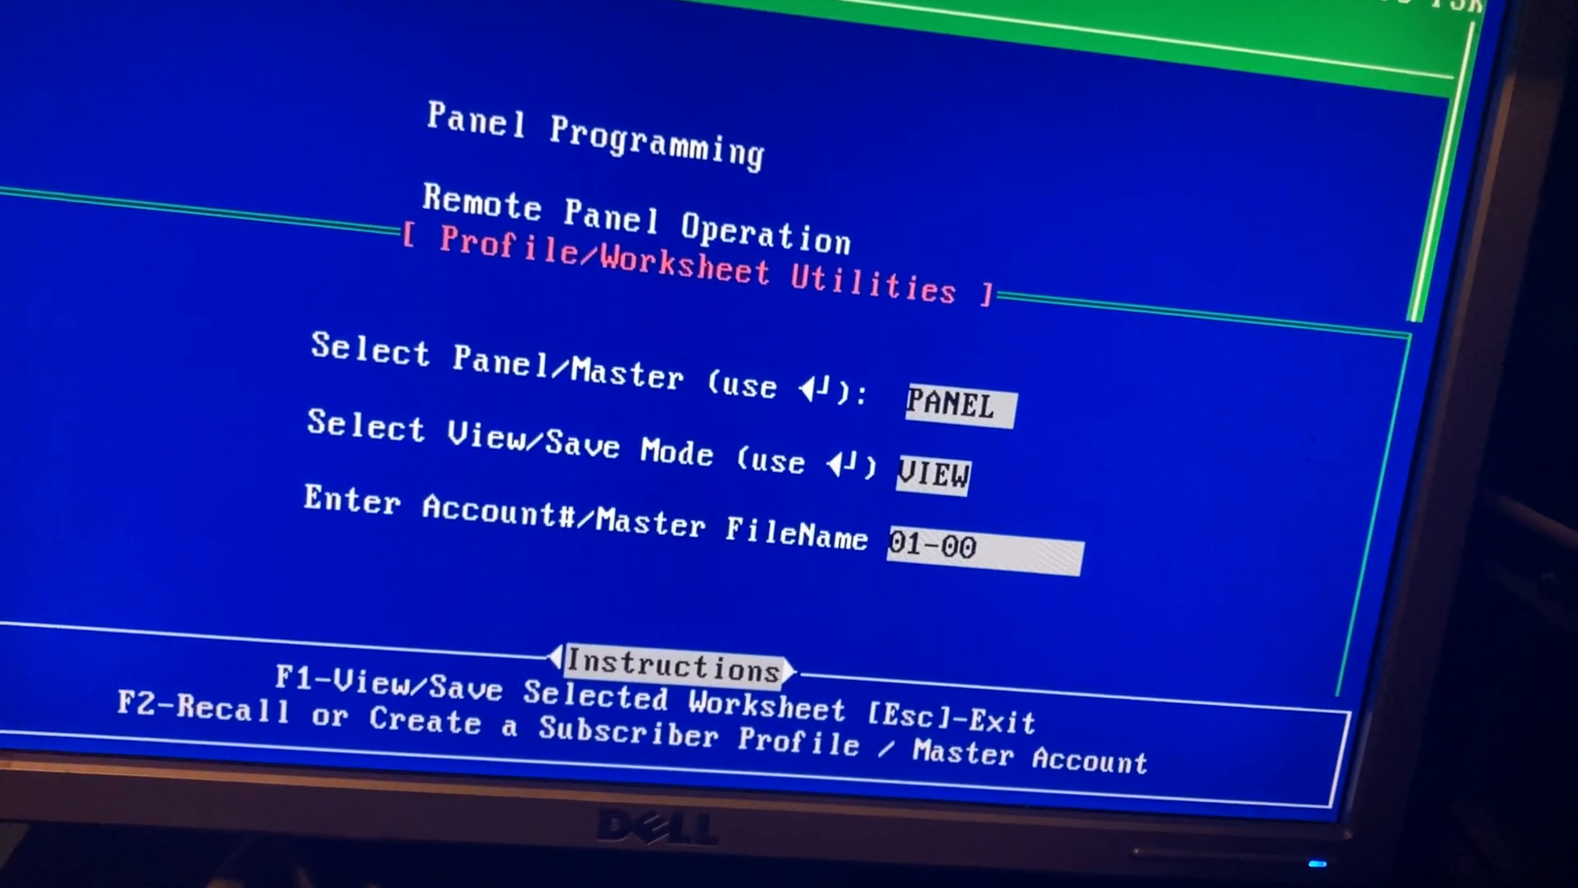
pyautogui.write('00')
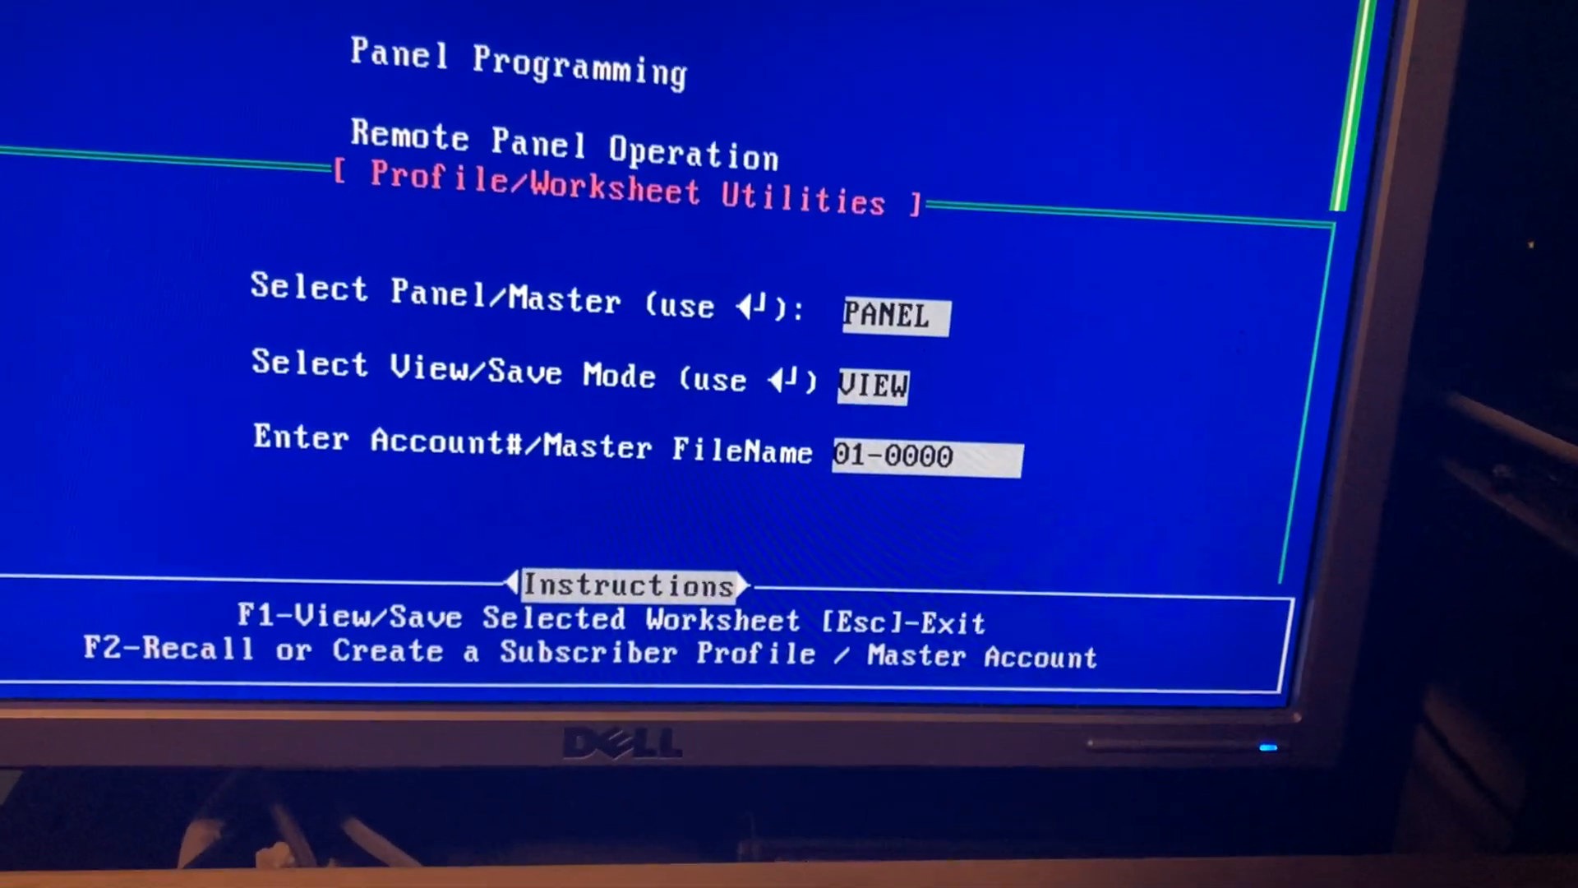